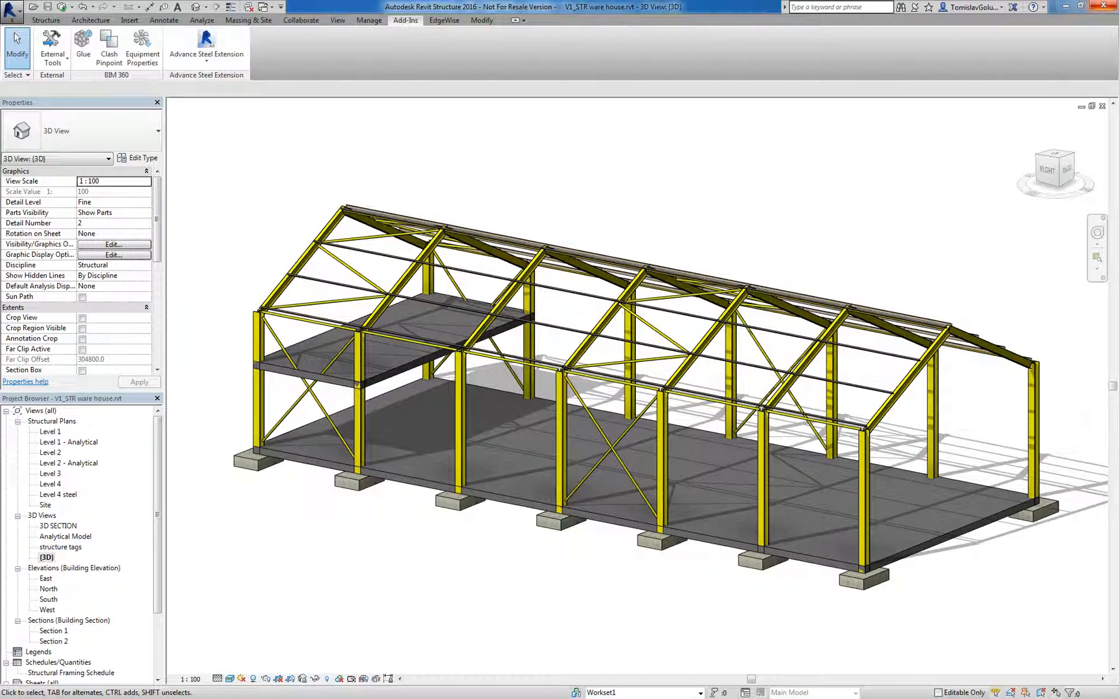
# Export the Revit warehouse frame to an SMLX file via the Advance Steel Extension
pyautogui.click(206, 48)
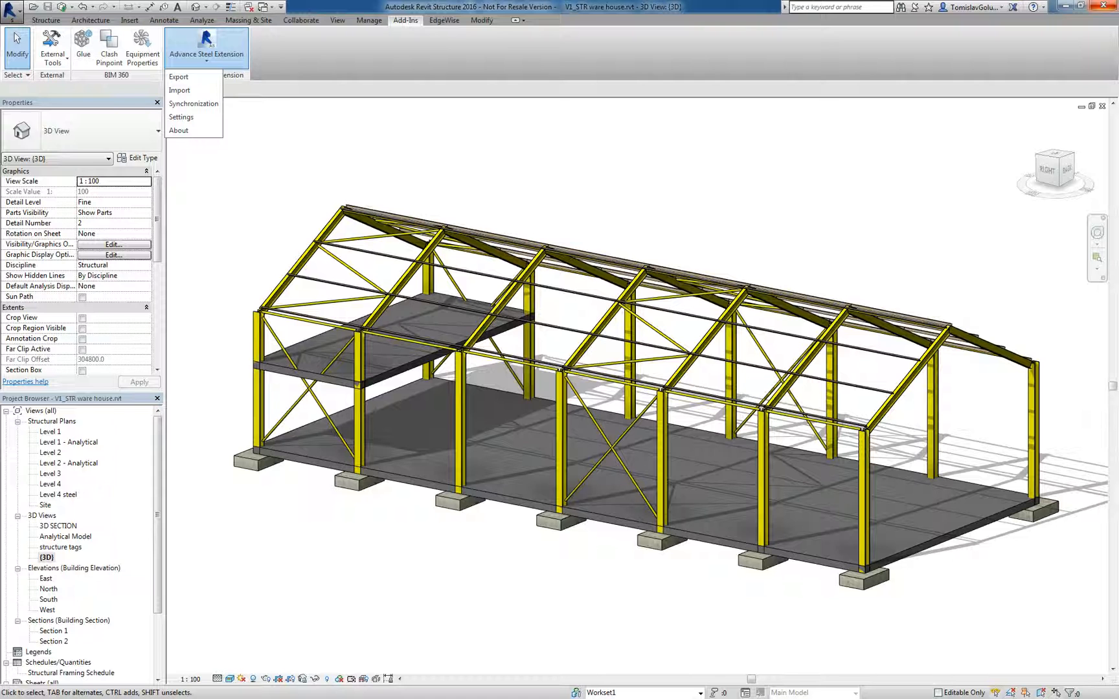
pyautogui.click(206, 51)
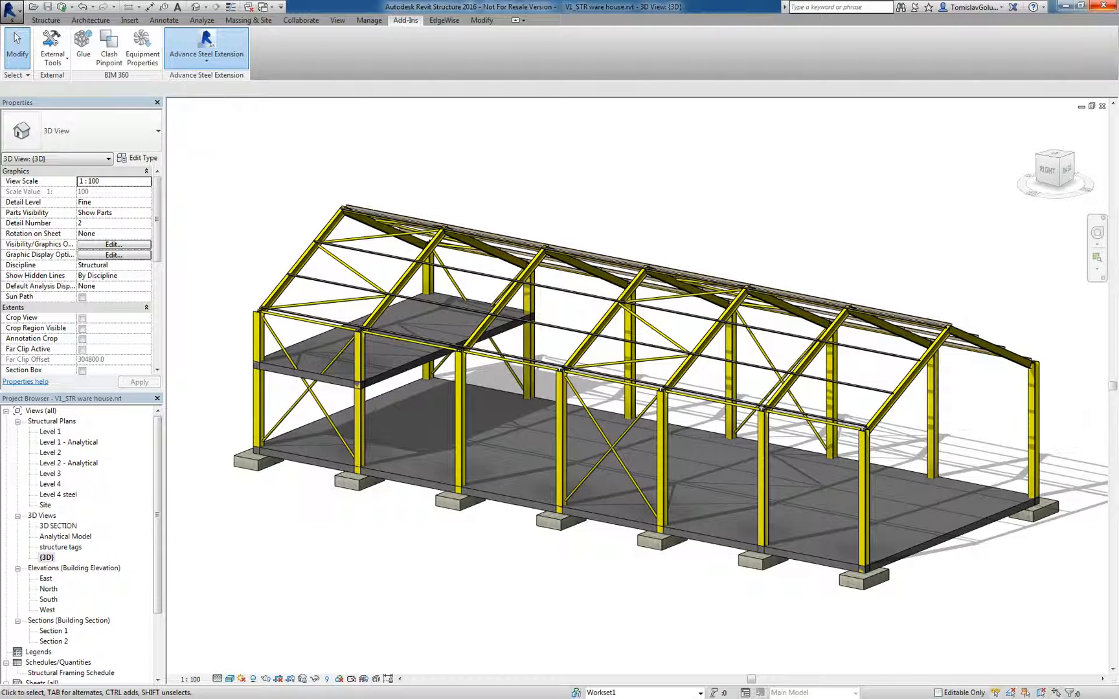
pyautogui.click(207, 51)
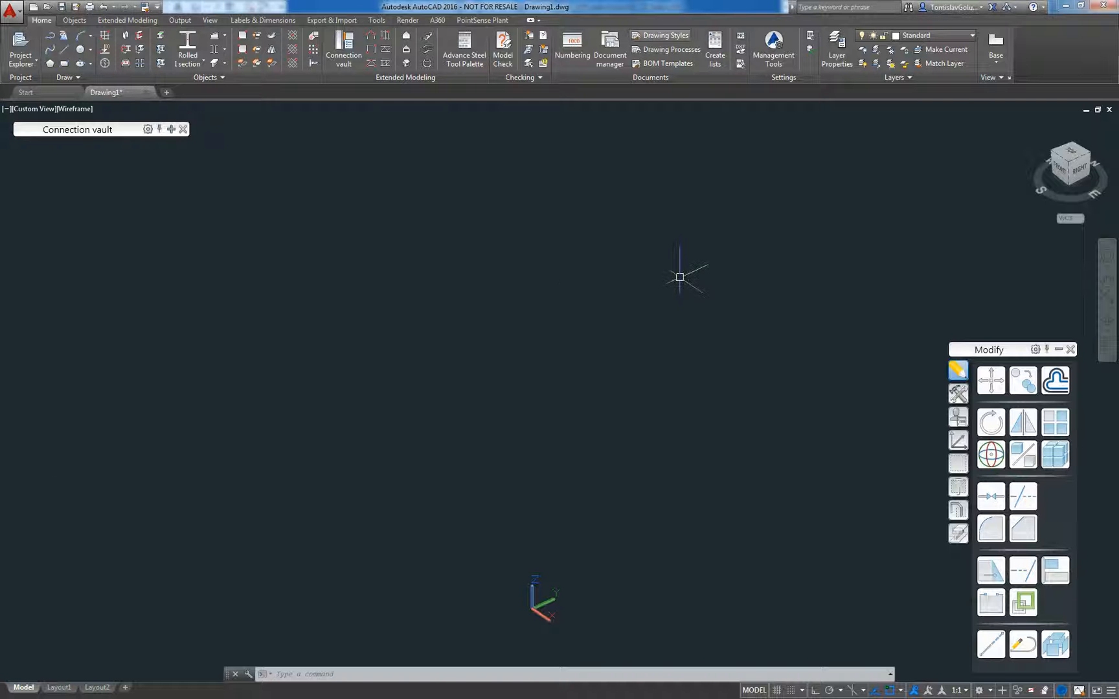
# Import the warehouse frame into Advance Steel from V1_STR ware house.smlx
pyautogui.click(331, 20)
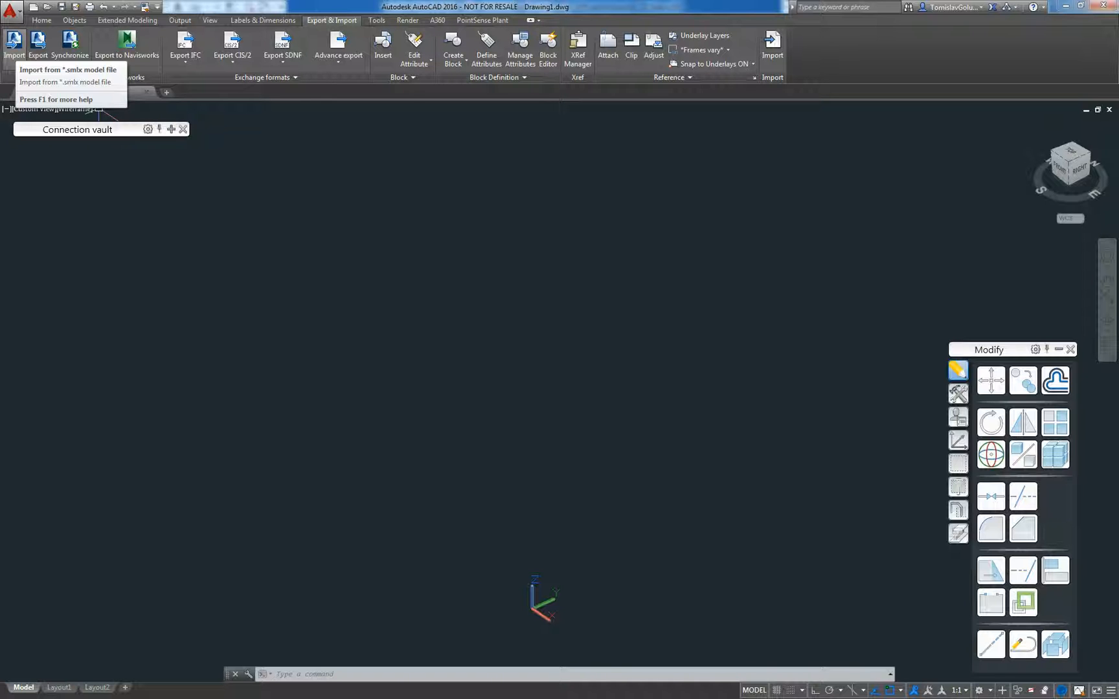
pyautogui.click(337, 43)
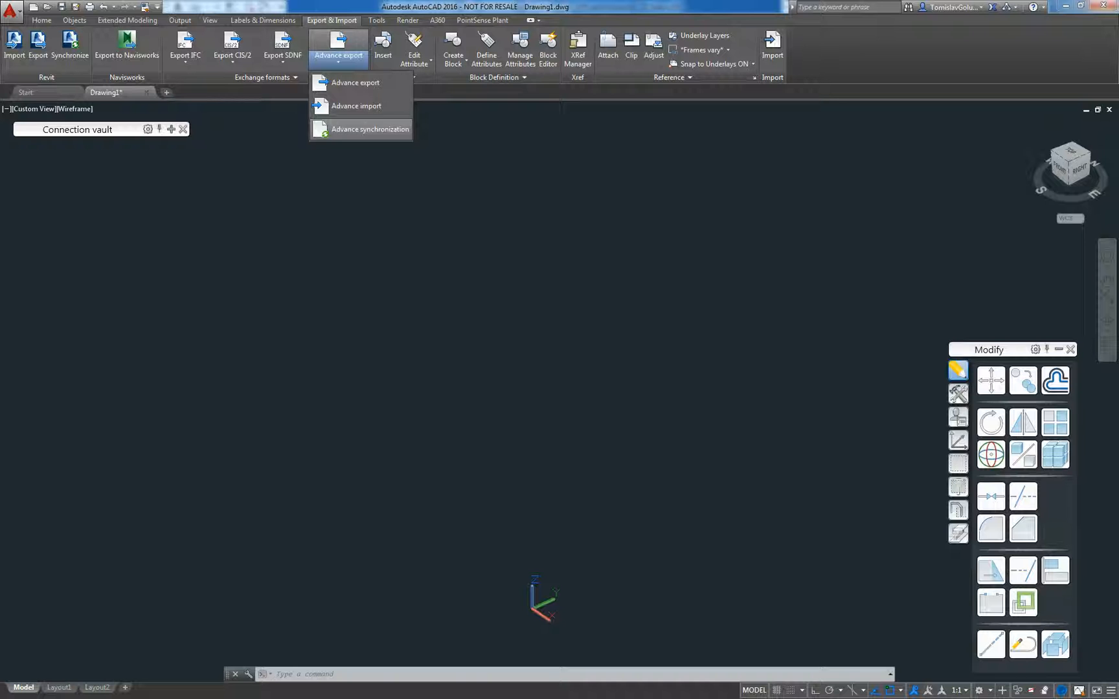
pyautogui.click(339, 57)
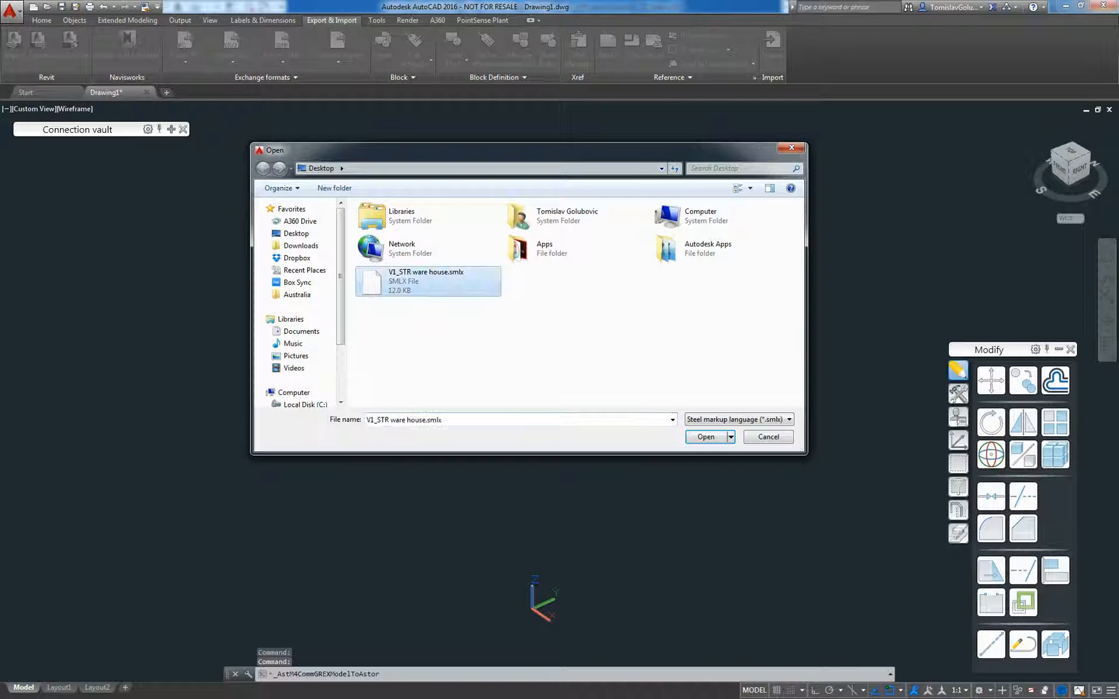
pyautogui.click(706, 437)
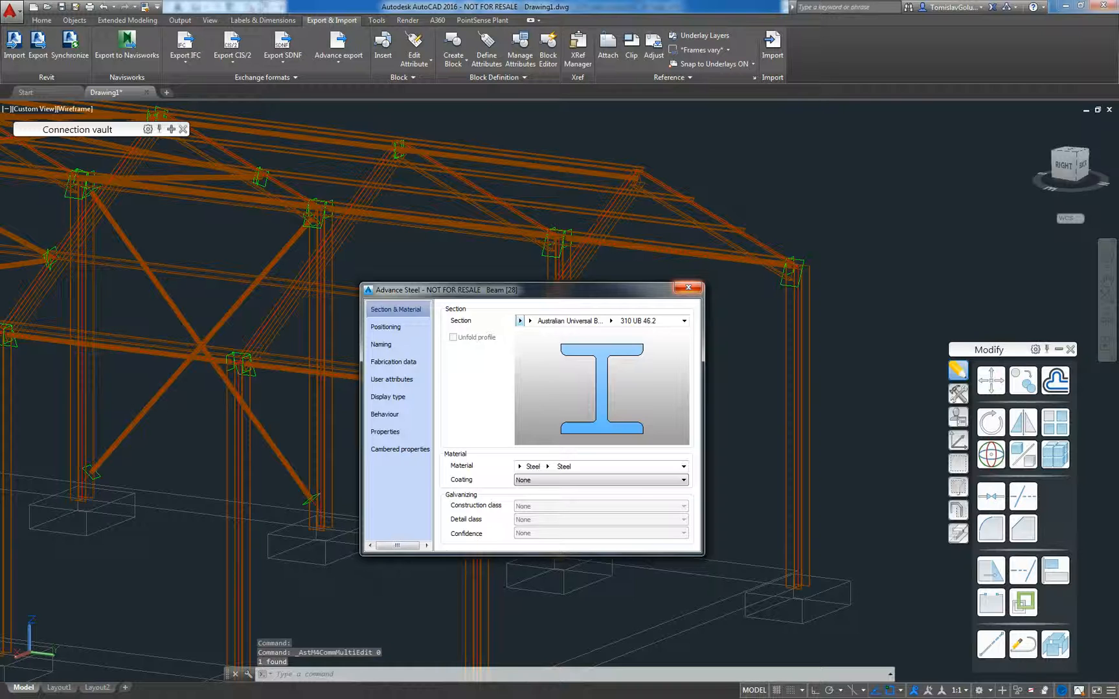
# Edit the imported beam properties and display the frame in Realistic visual style
pyautogui.click(688, 288)
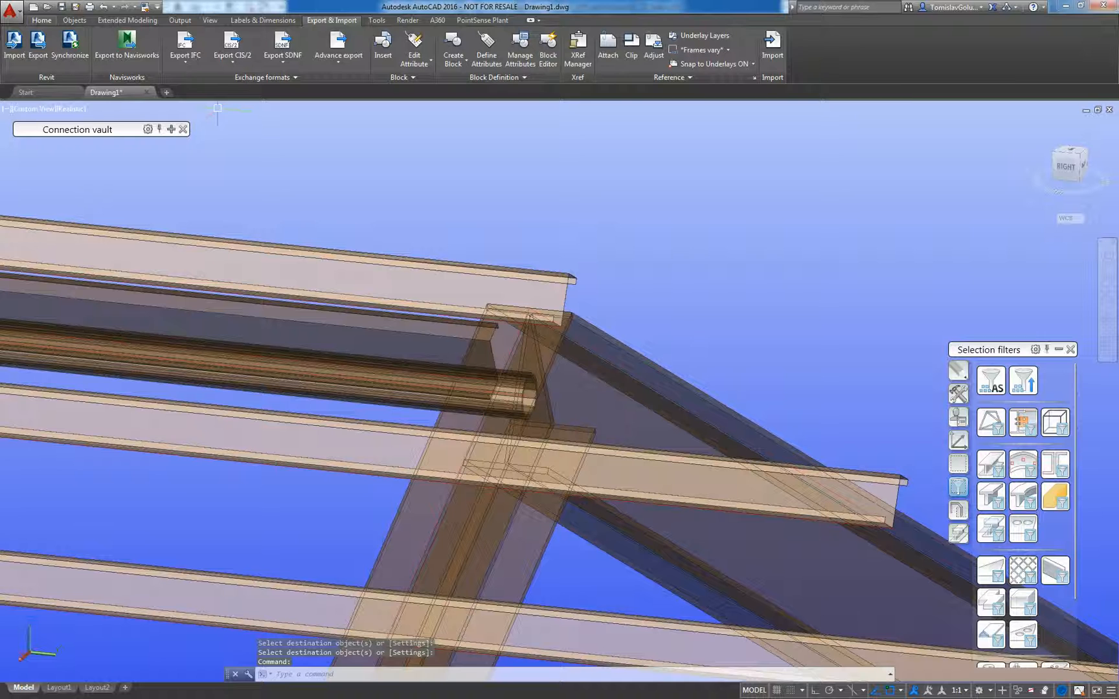
# Zoom to the whole warehouse frame and return to the Home tab
pyautogui.click(38, 21)
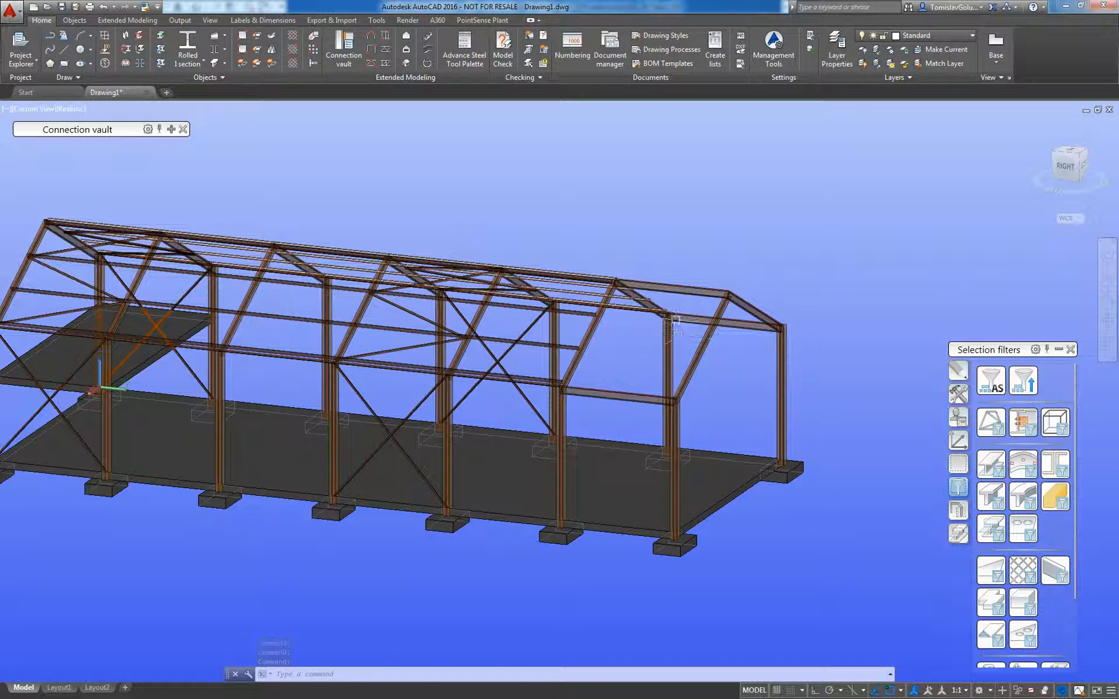
# Run equal part detection and numbering on the model
pyautogui.click(574, 42)
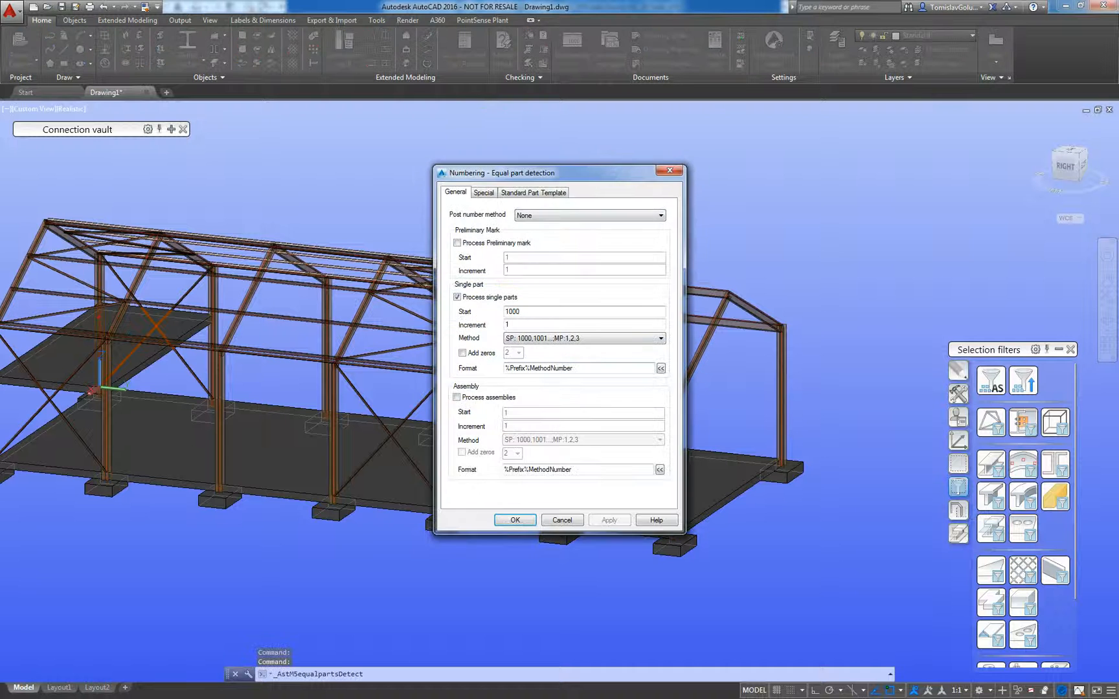
pyautogui.click(515, 520)
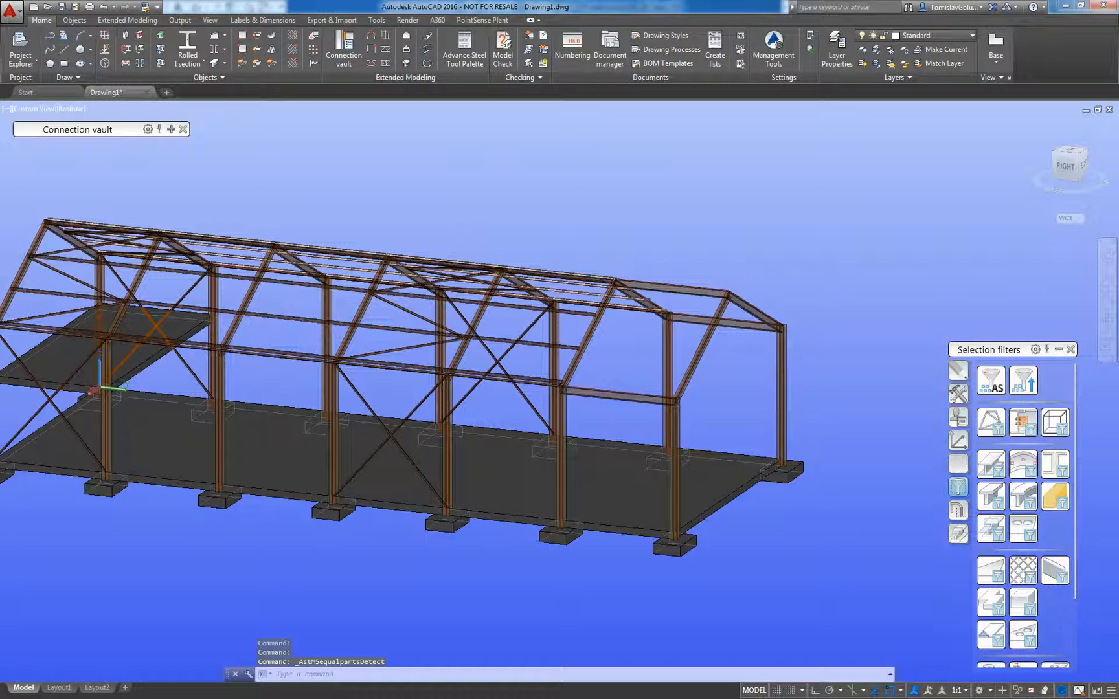
# Save the drawing as Revit2AdvanceSteelWorkshop
pyautogui.click(331, 20)
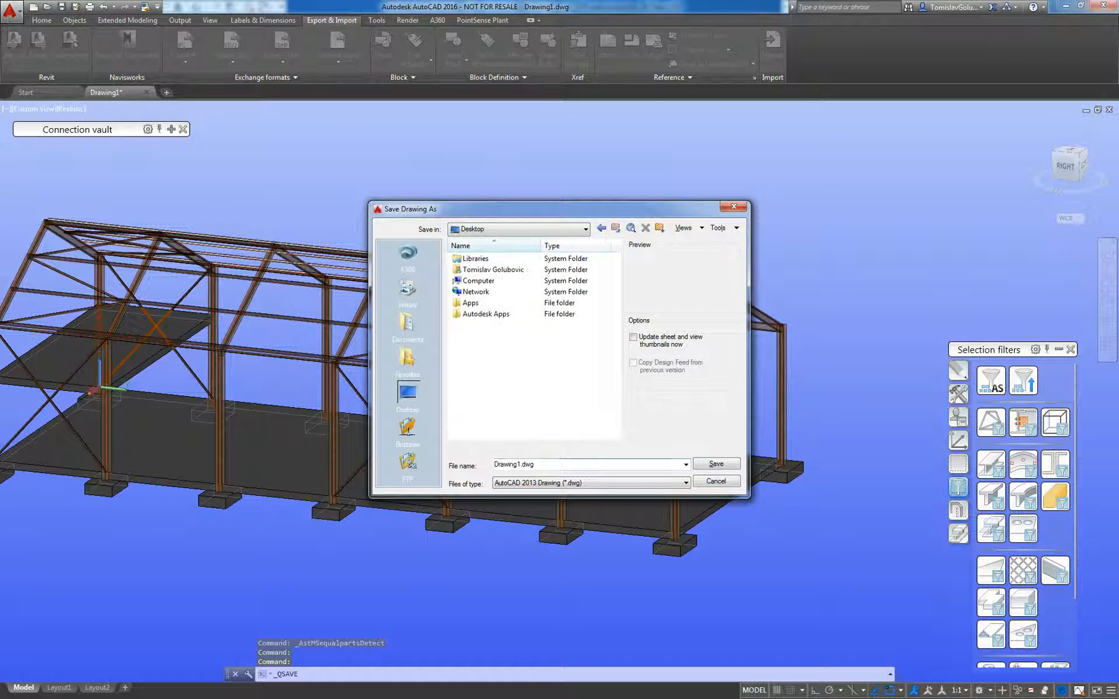
pyautogui.write('Revit2AdvanceSteelWork')
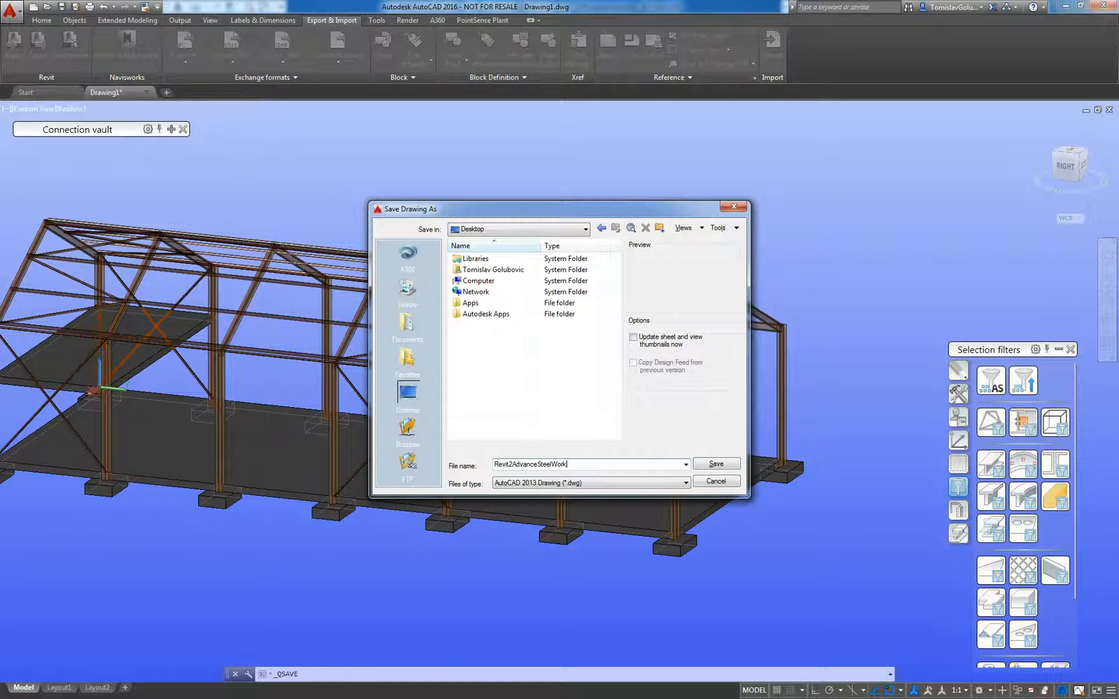
pyautogui.click(716, 464)
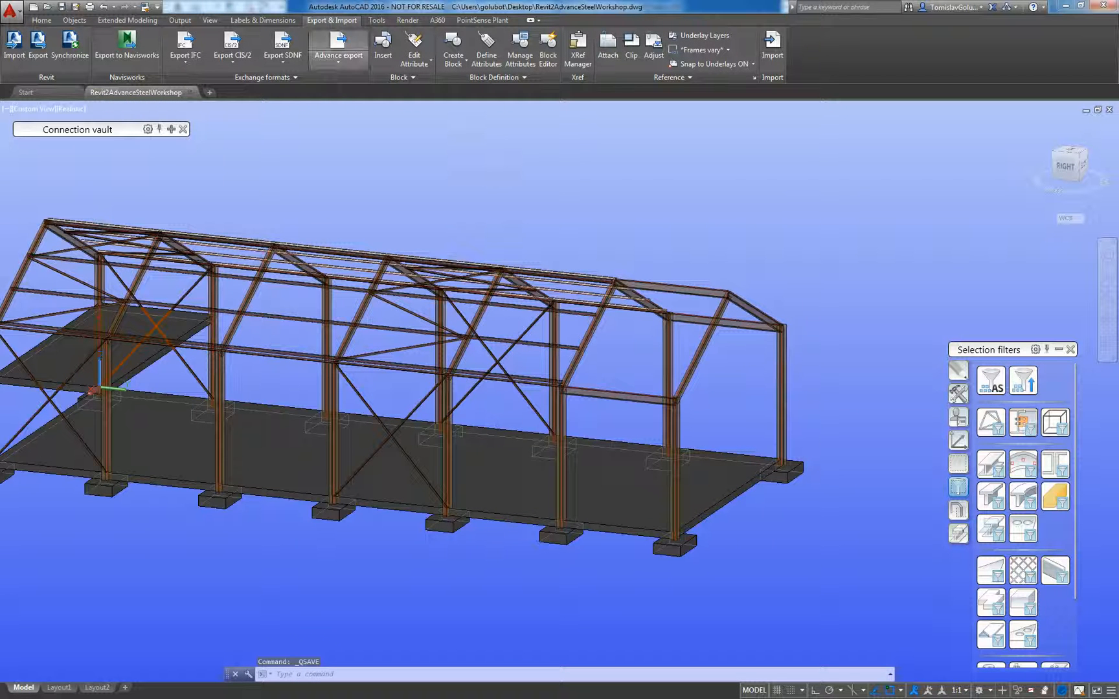
# Export the model as Revit2AdvanceSteelWorkshop.smlx
pyautogui.click(337, 47)
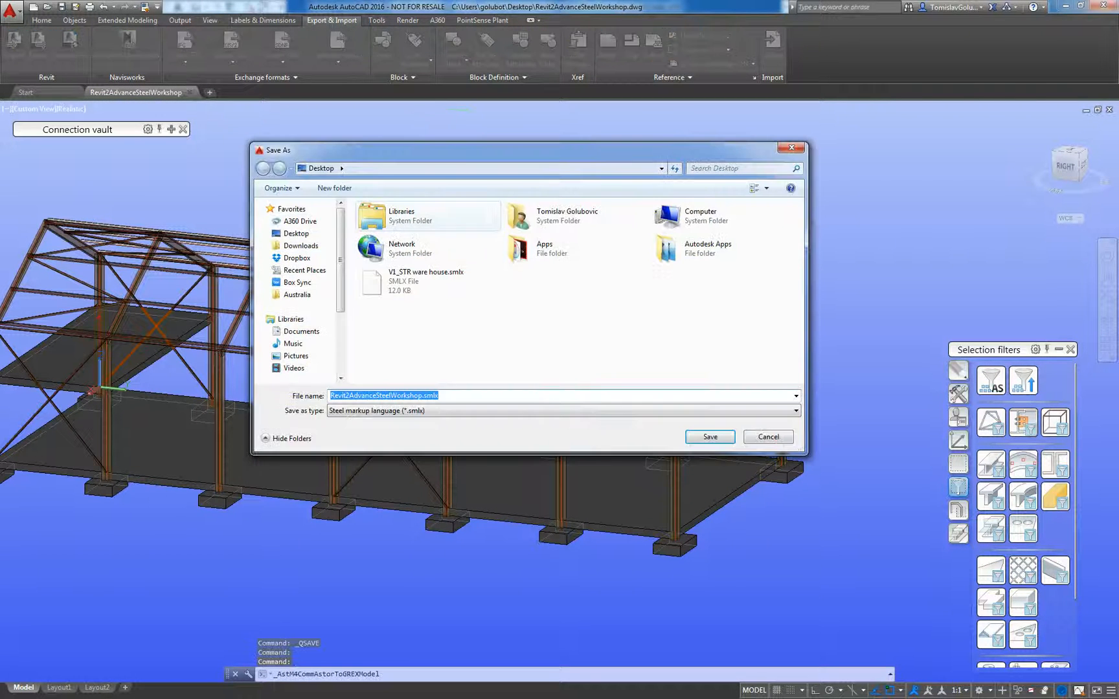
pyautogui.click(710, 436)
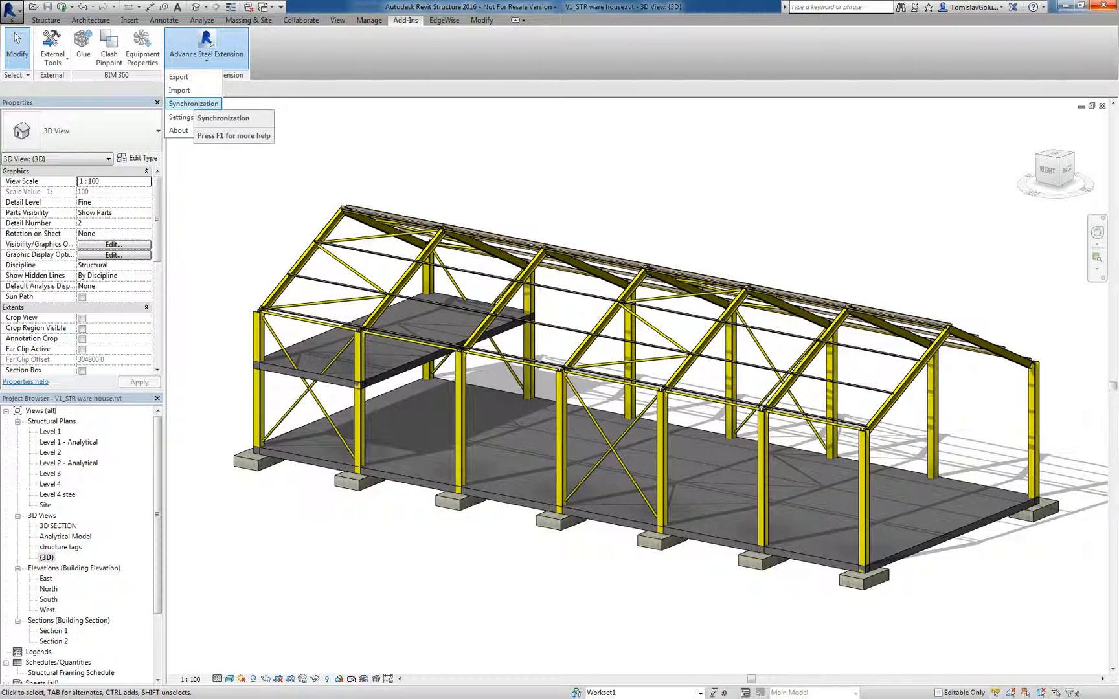
pyautogui.moveTo(179, 90)
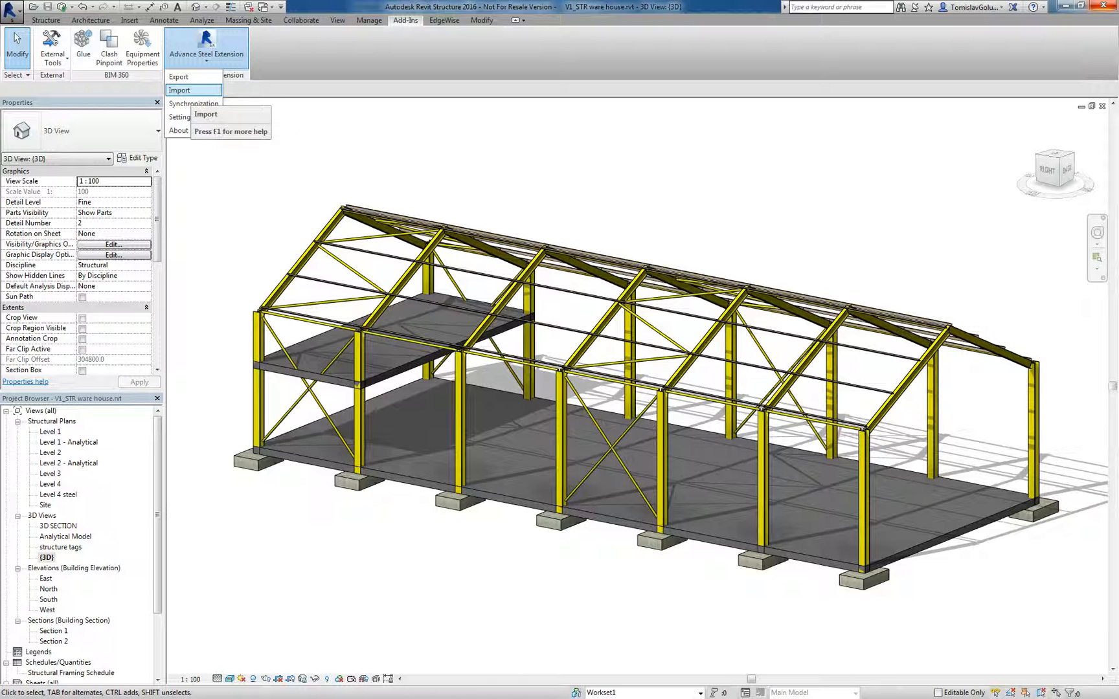
pyautogui.moveTo(194, 103)
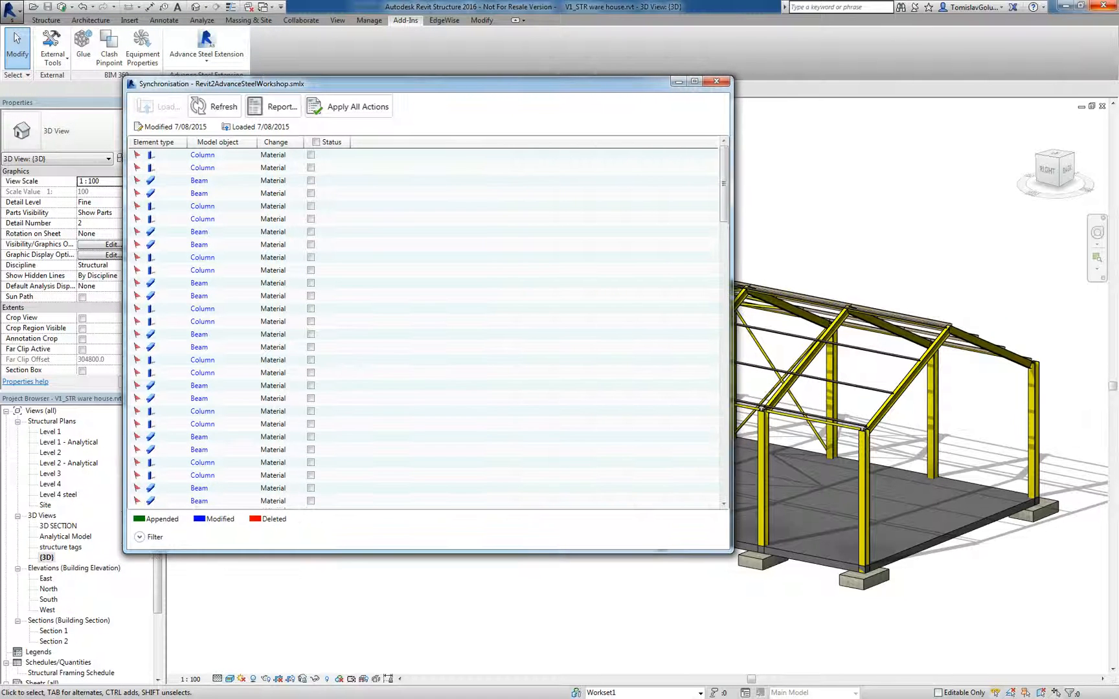
# Sort the Revit2AdvanceSteelWorkshop.smlx changes by type and apply the ticked beam changes
pyautogui.click(279, 142)
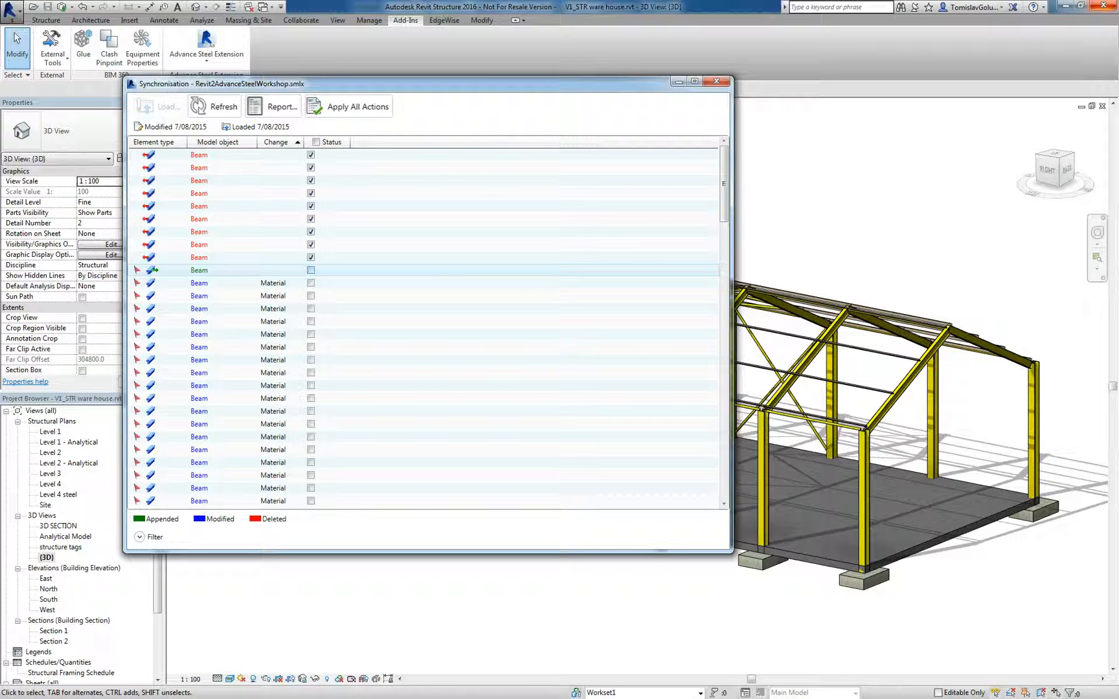
pyautogui.scroll(-3)
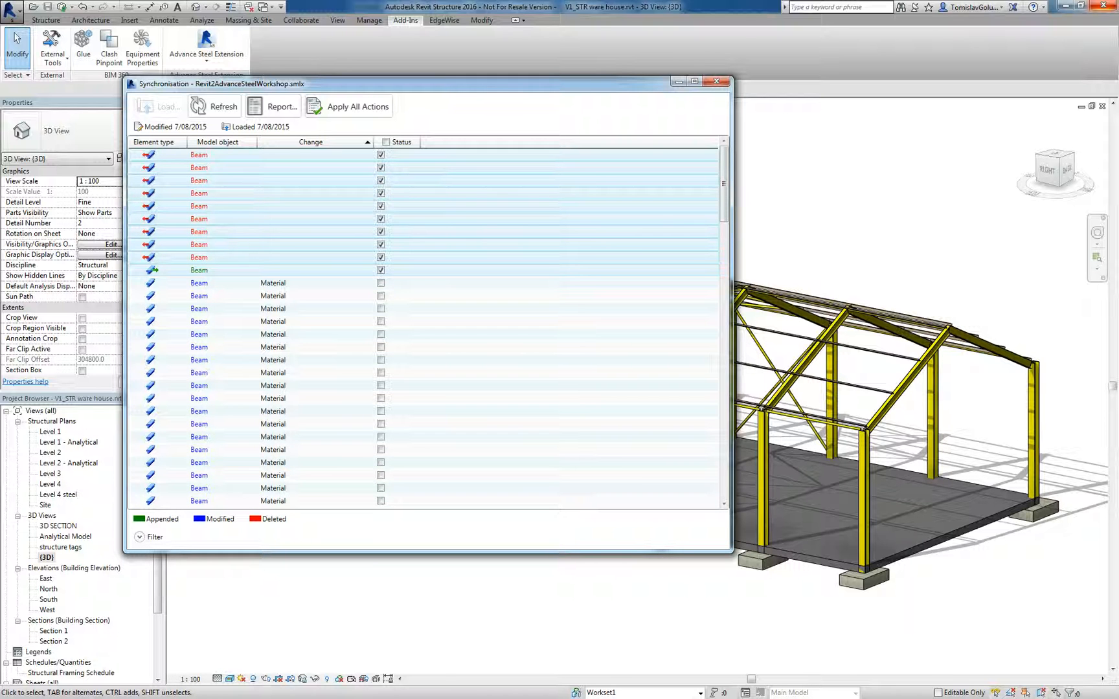
pyautogui.click(356, 106)
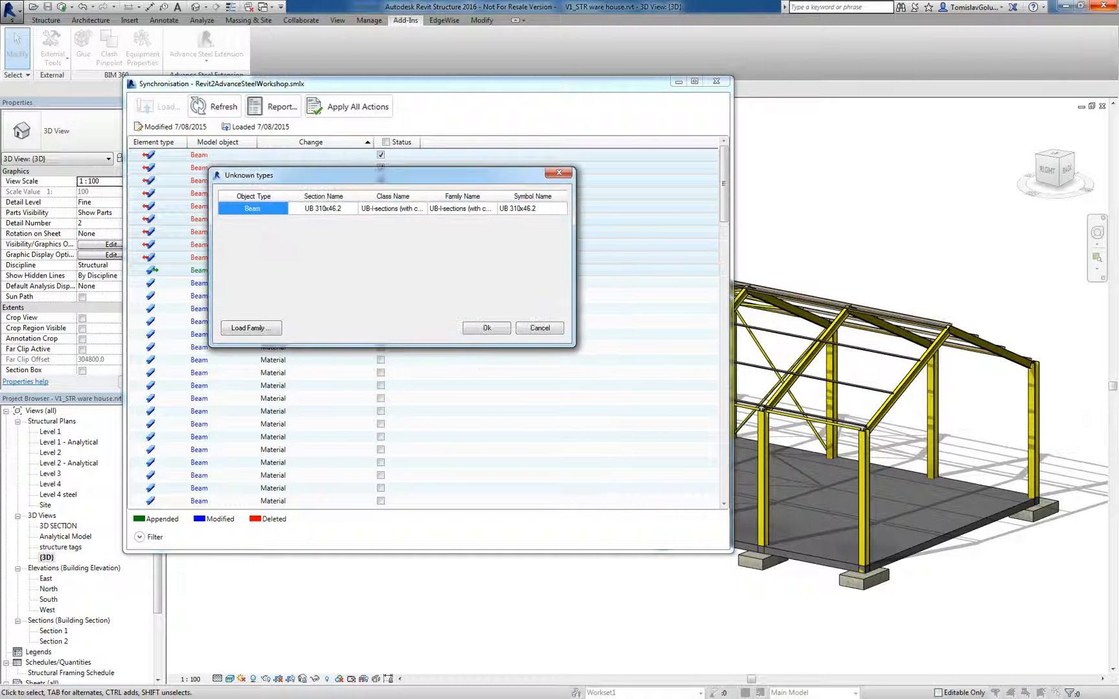